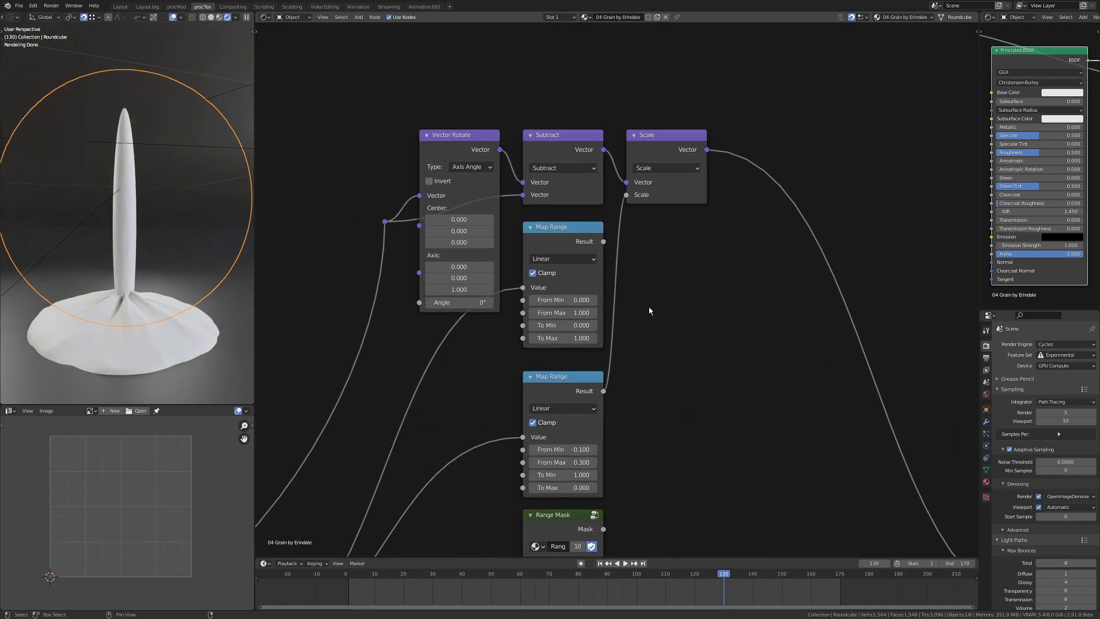
Step: Choose the Mix node's blend mode for the logo patch colour over the woven cloth
left_click(469, 166)
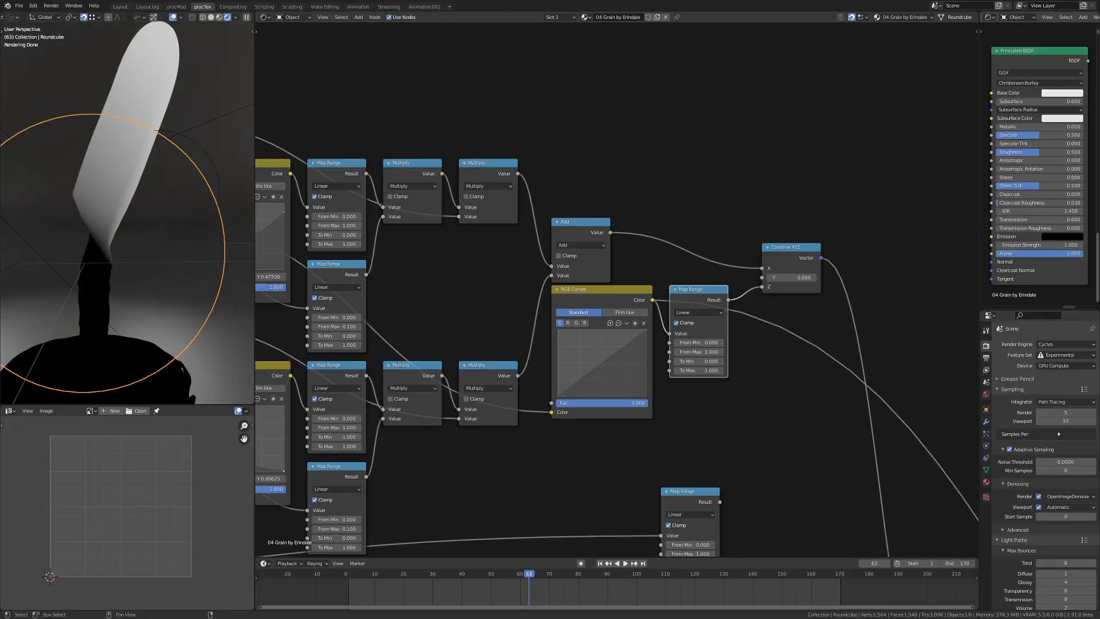
mouse_move(469, 166)
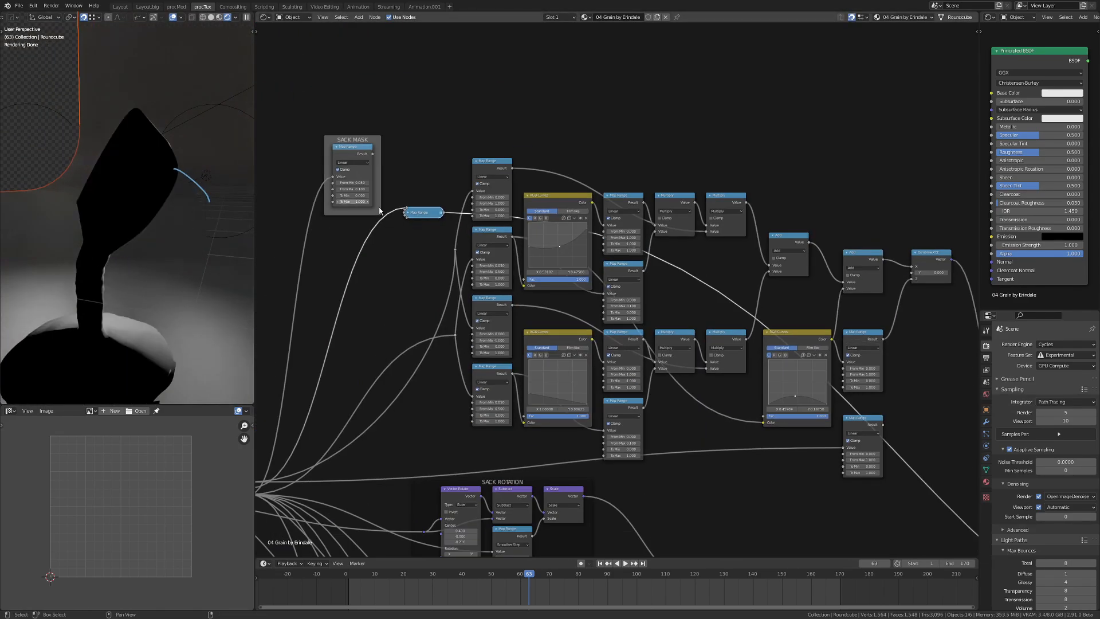
scroll("up", 3)
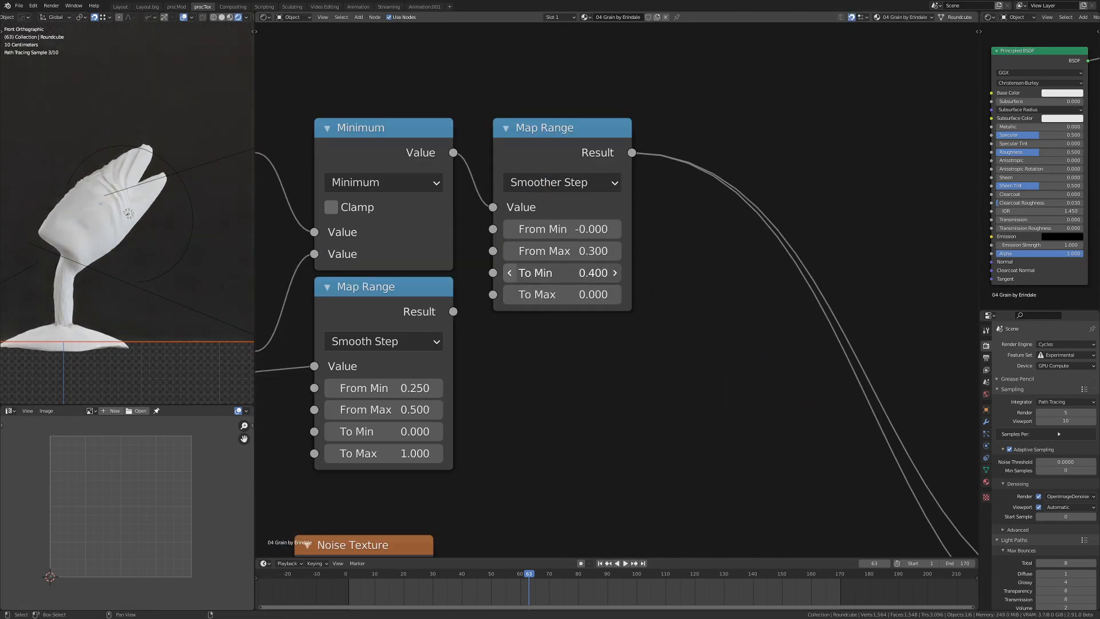
left_click(709, 264)
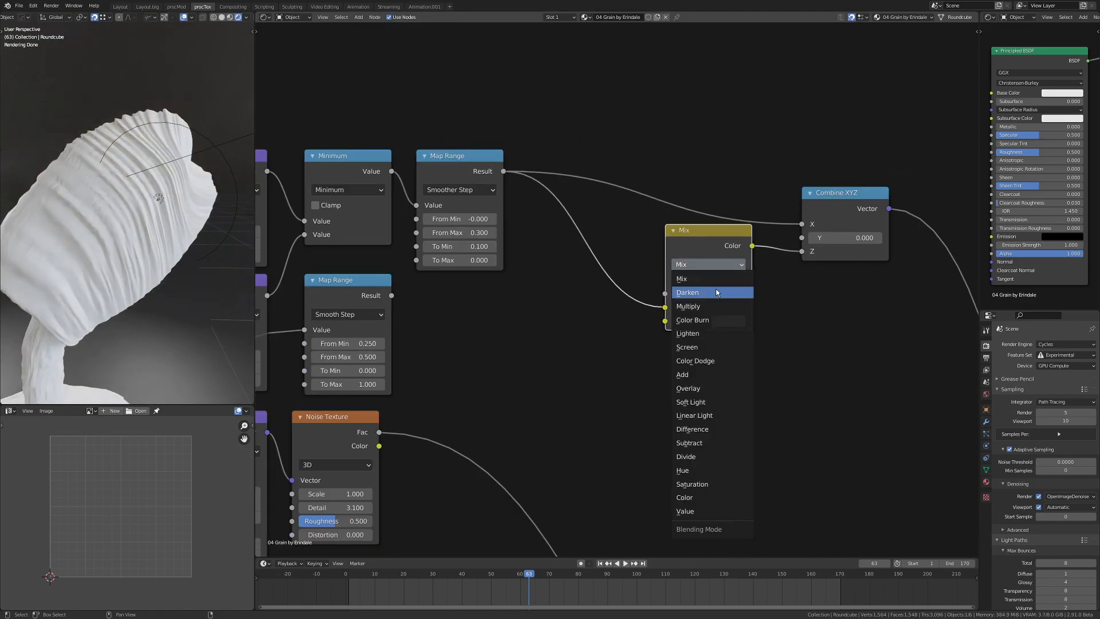
left_click(687, 306)
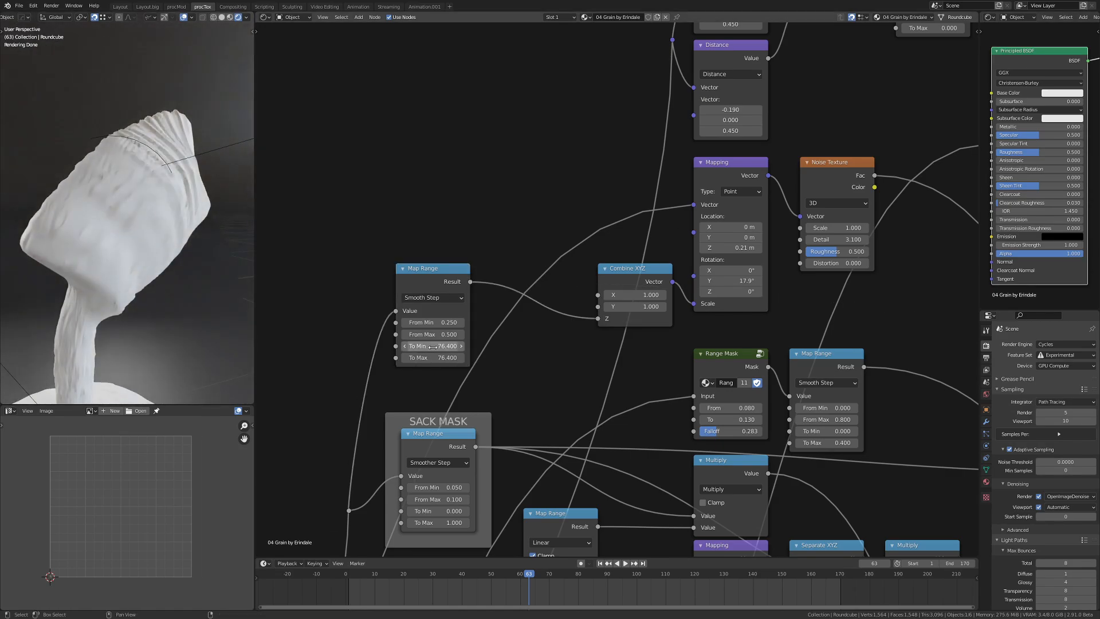
left_click(432, 297)
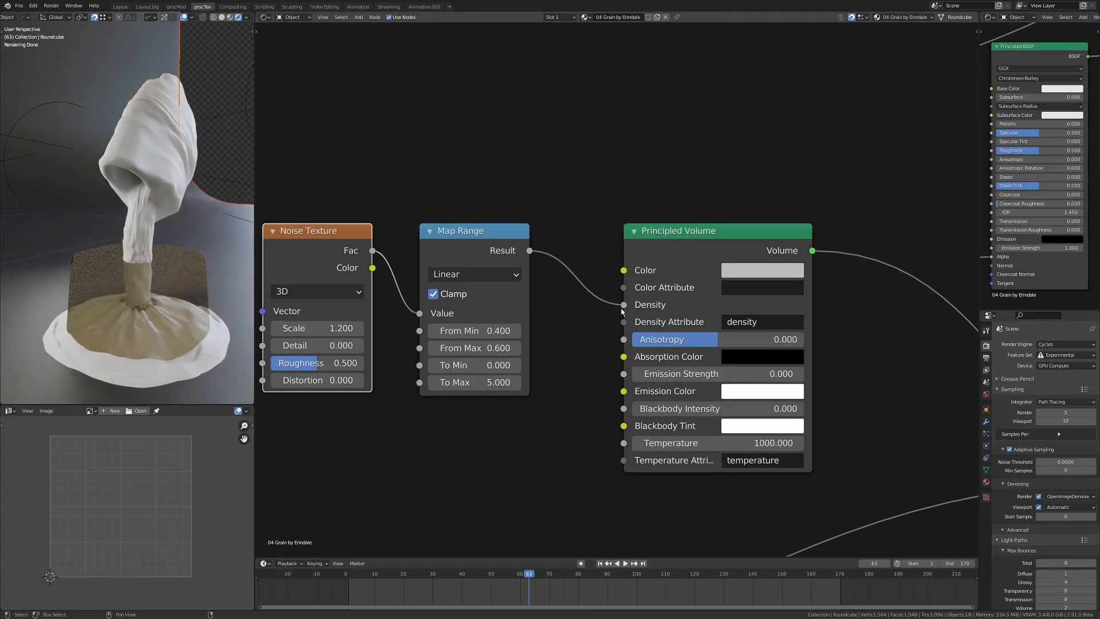
Step: Set the vector math operation and tweak the patch's pale tint colour, then reach the wobble noise nodes
scroll("down", 3)
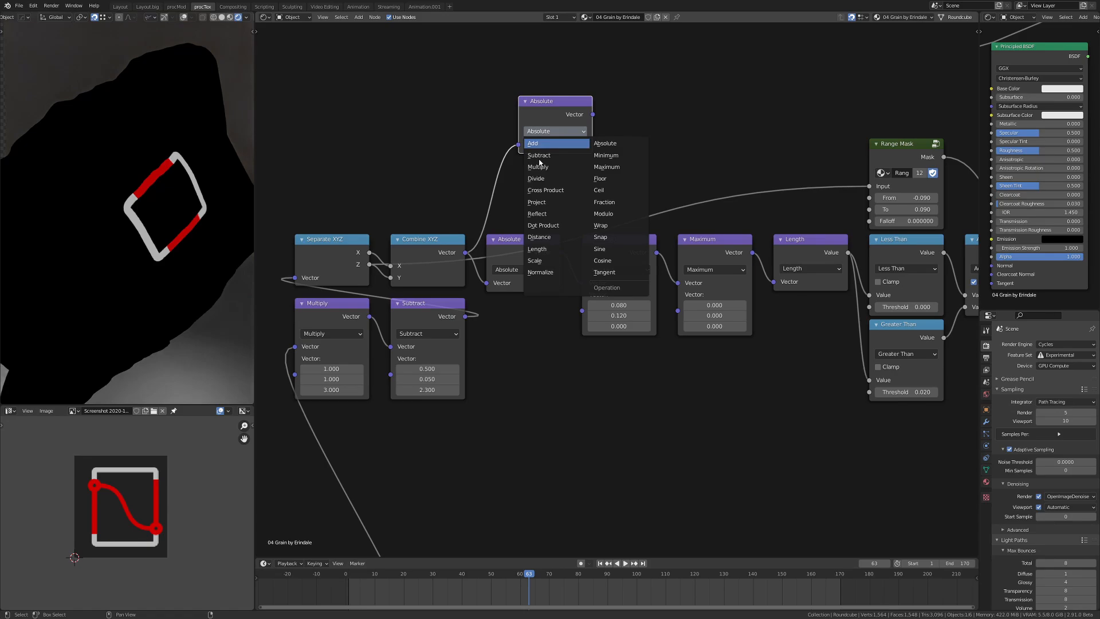
left_click(539, 236)
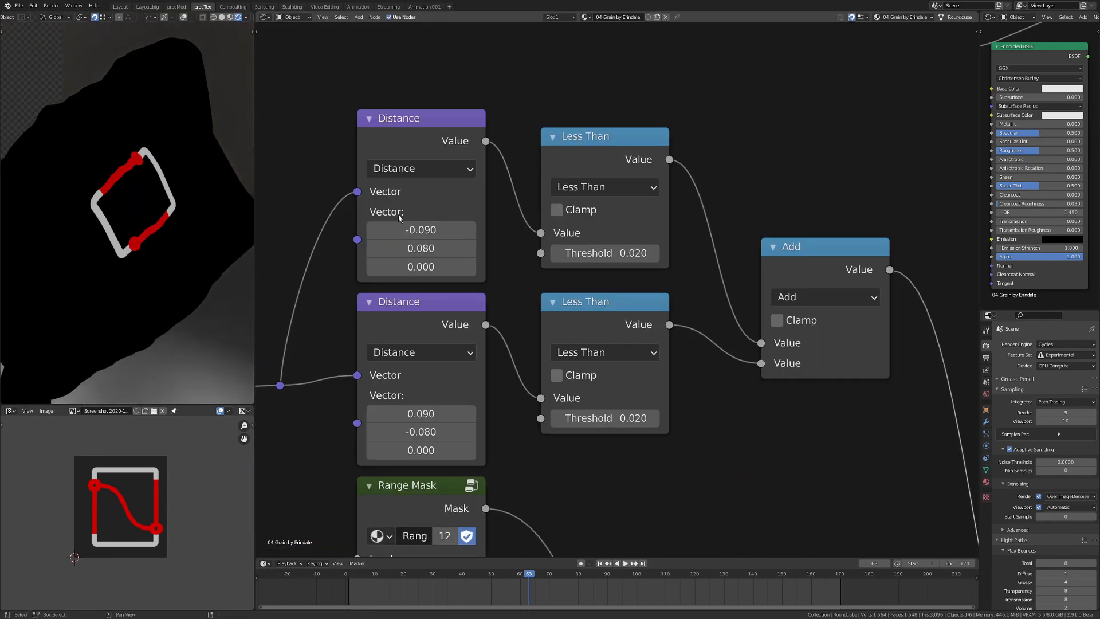
scroll("down", 3)
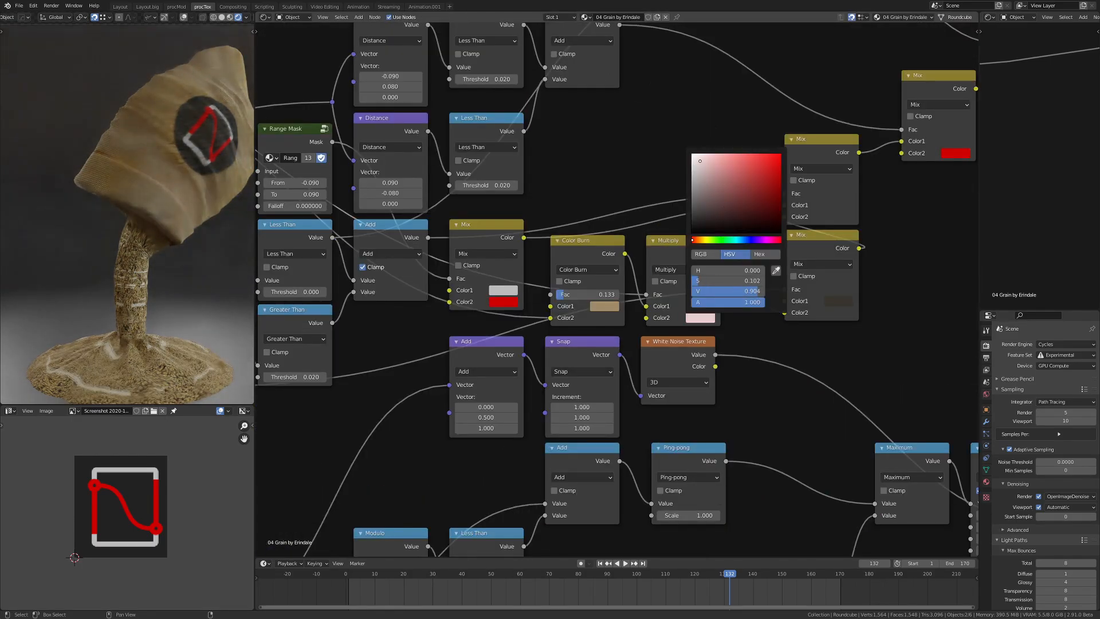
left_click_drag(492, 281, 618, 126)
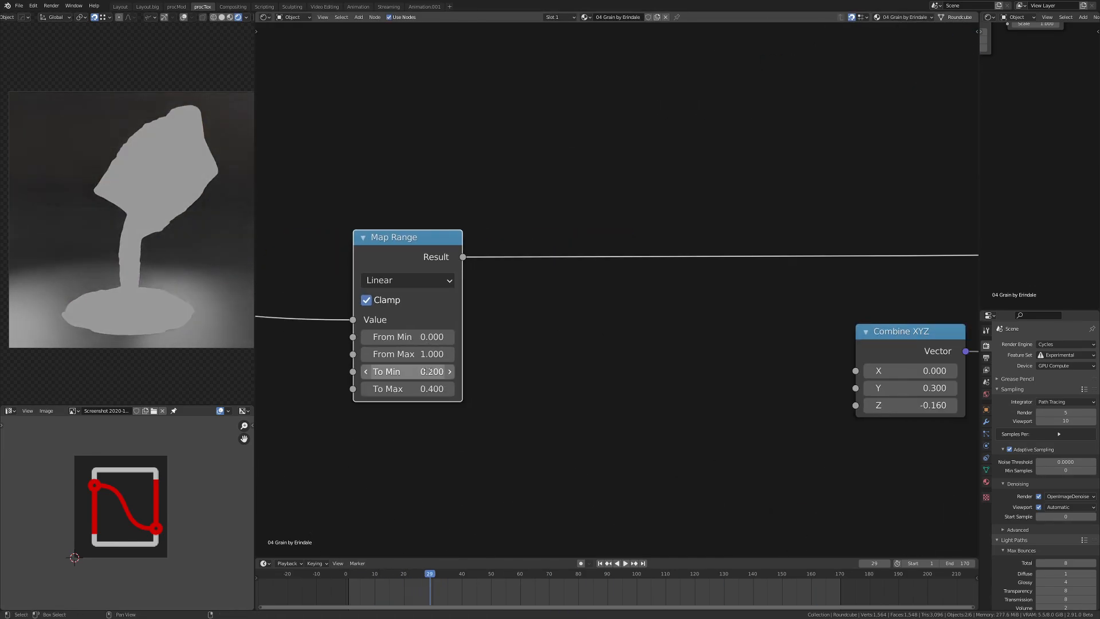
left_click(623, 563)
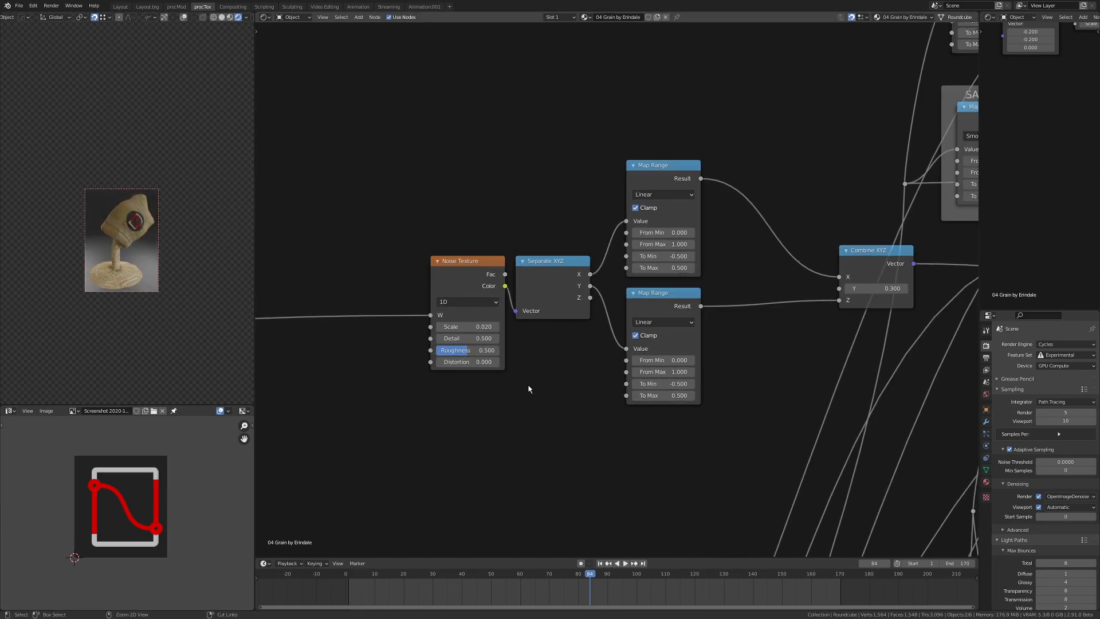
Step: Scroll to the TO SPHERE frame with RGB Curves, Mix and Greater Than nodes and play the blend
scroll("down", 3)
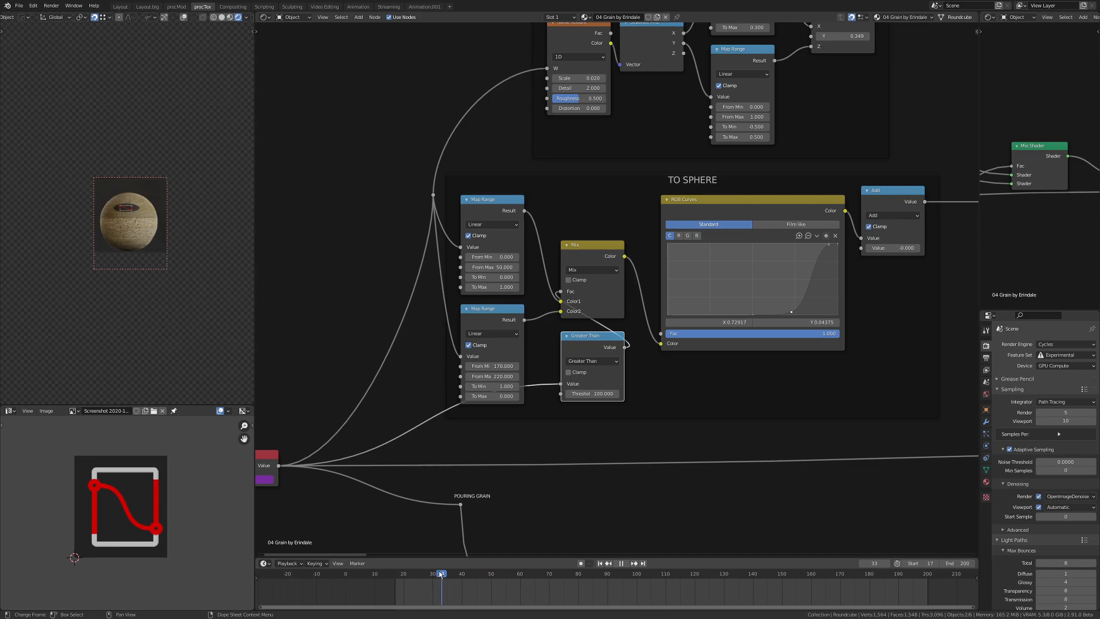
Step: Switch to the Layout workspace showing the rendered sack pouring grain onto the pile
left_click(620, 563)
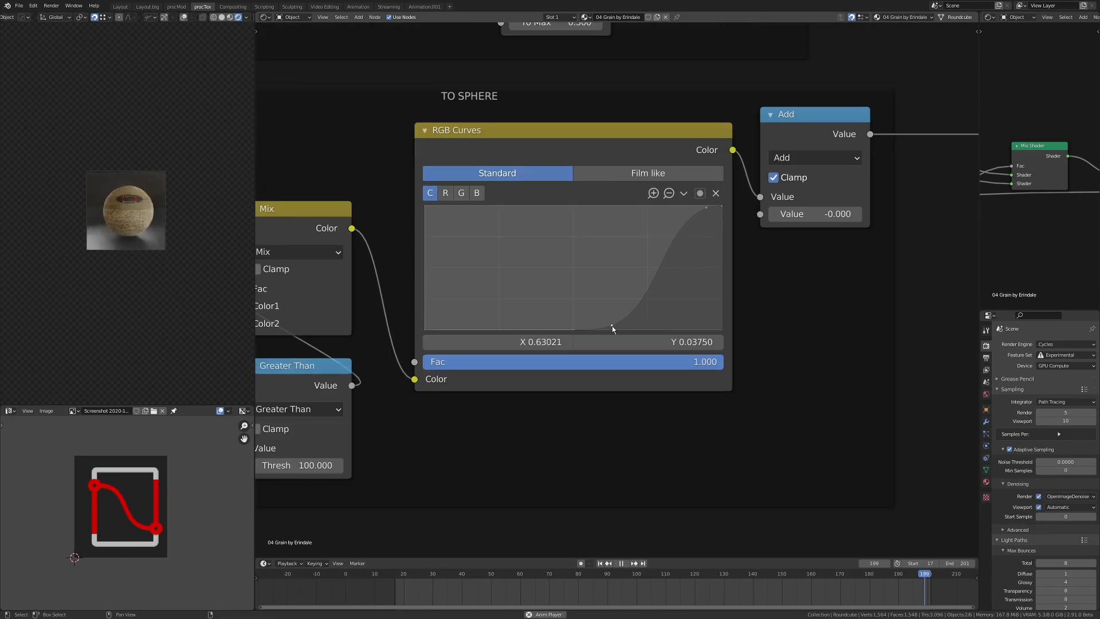
left_click(147, 7)
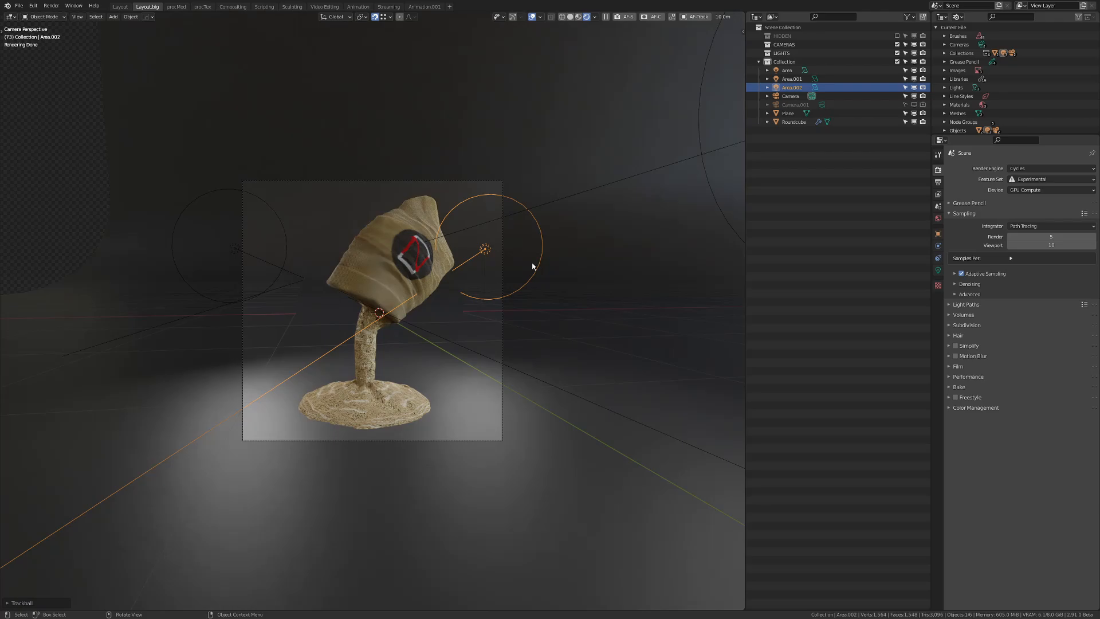
Step: Flip between Shading and Compositing workspaces, ending on Render Layers feeding the Color Balance node
left_click(202, 7)
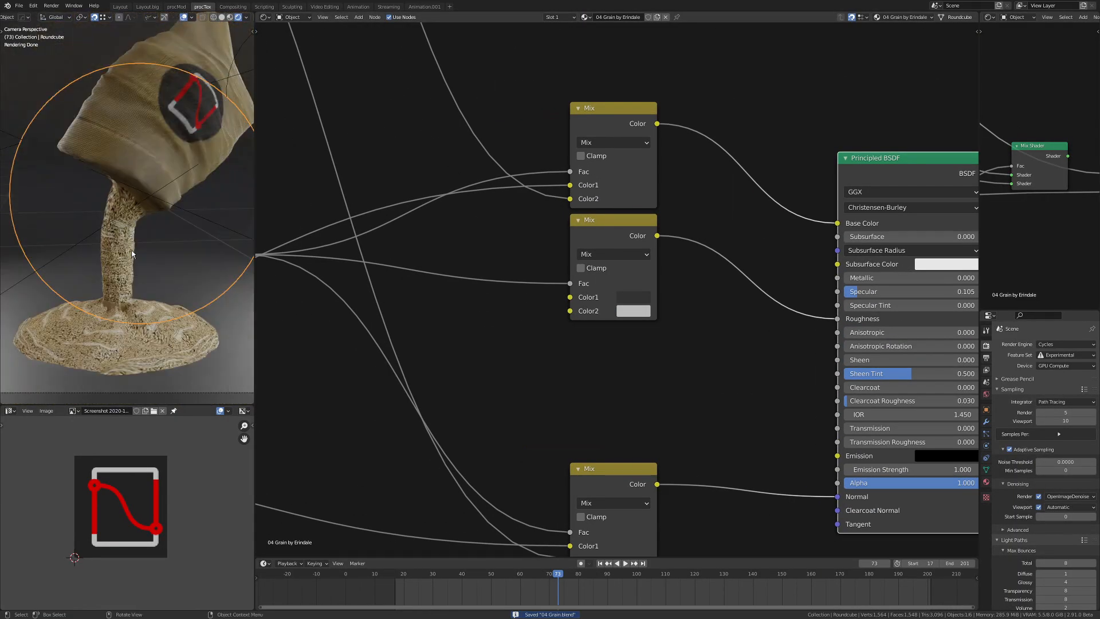
left_click(232, 6)
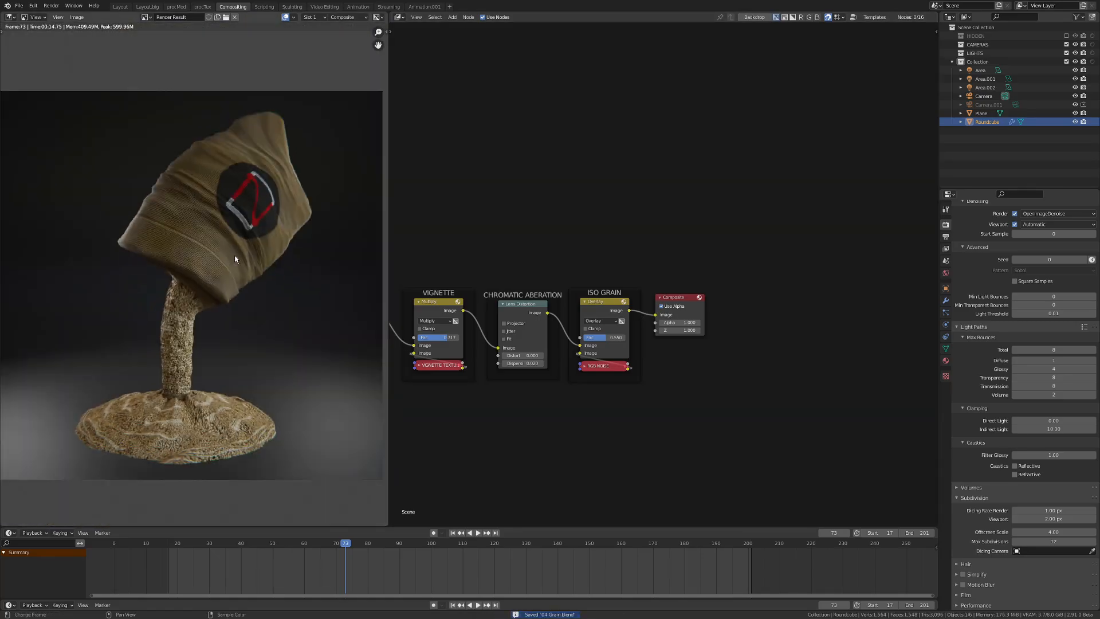
left_click(203, 7)
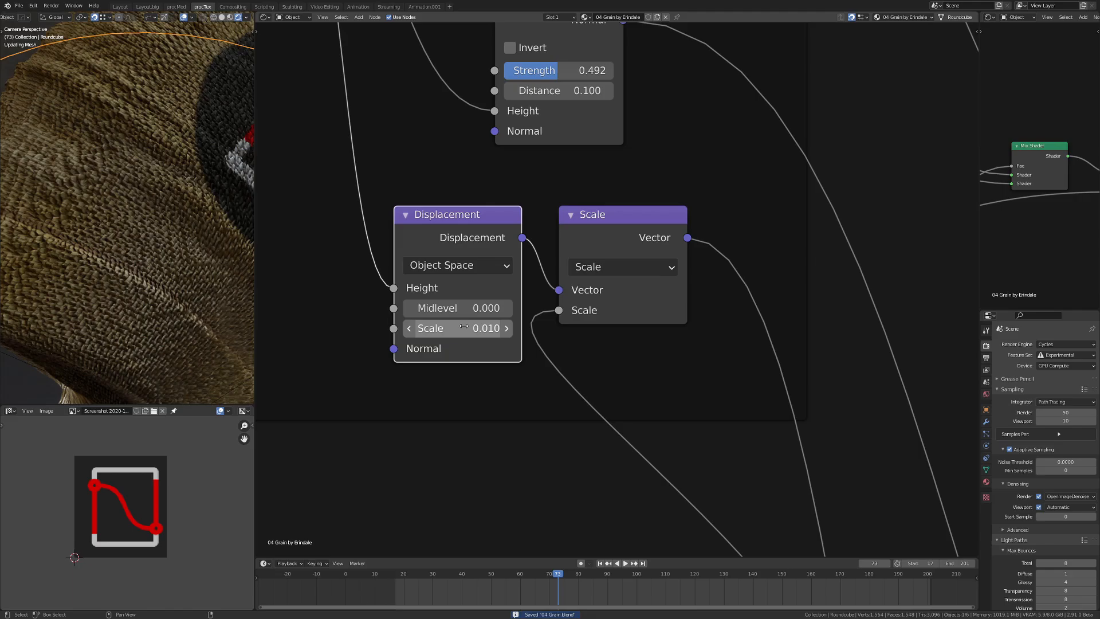
left_click(233, 7)
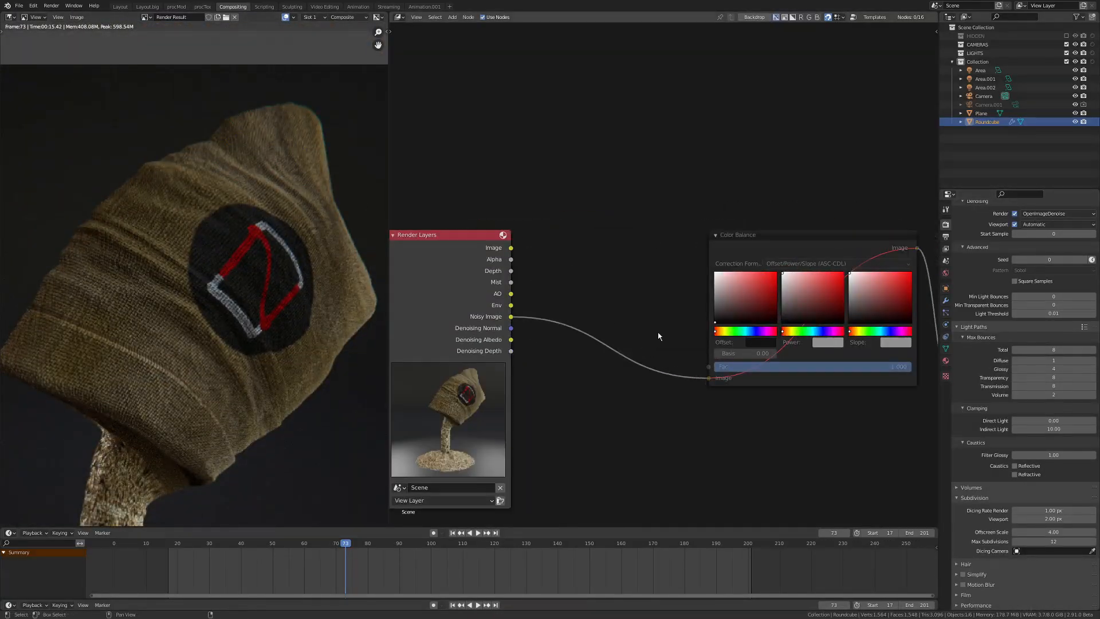